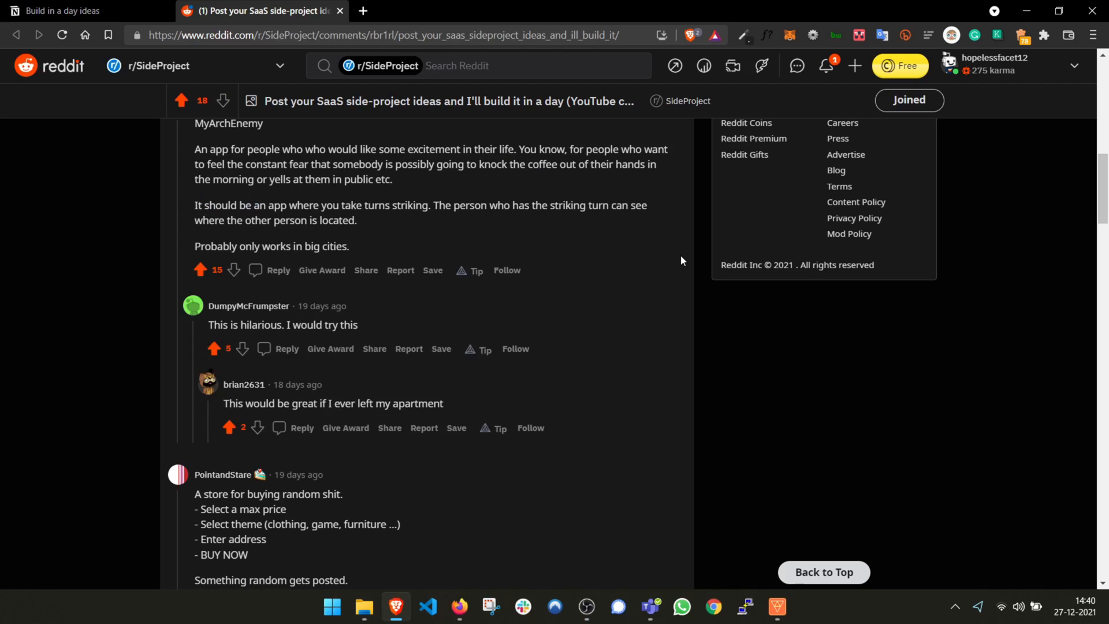
Read through the r/SideProject ideas, then copy the generated fake word minulle as the app name.
scroll("down", 3)
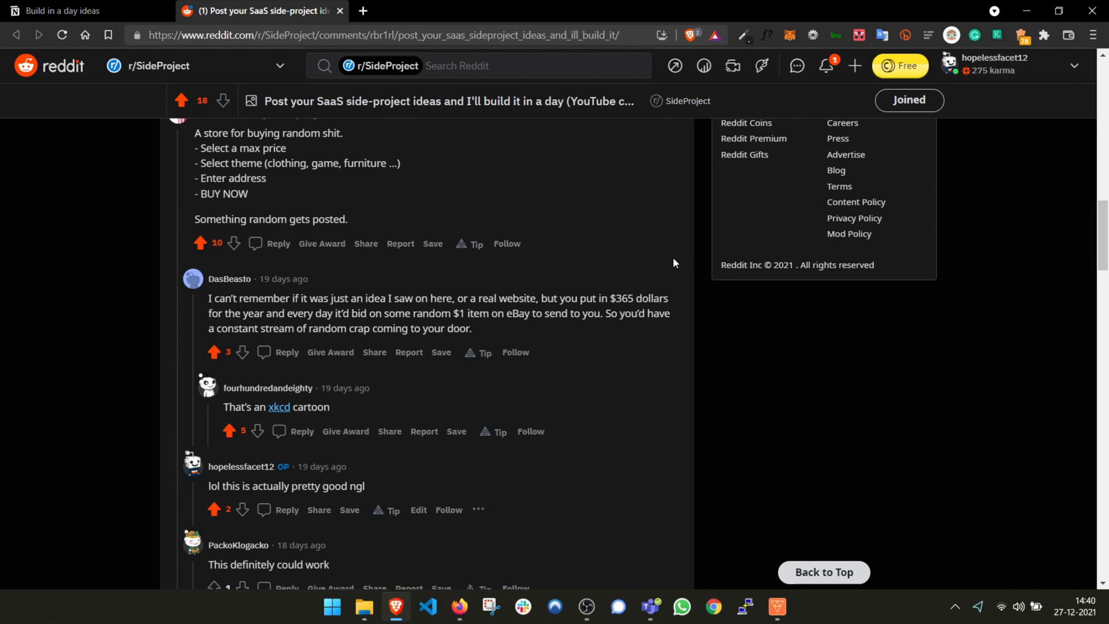
scroll("down", 3)
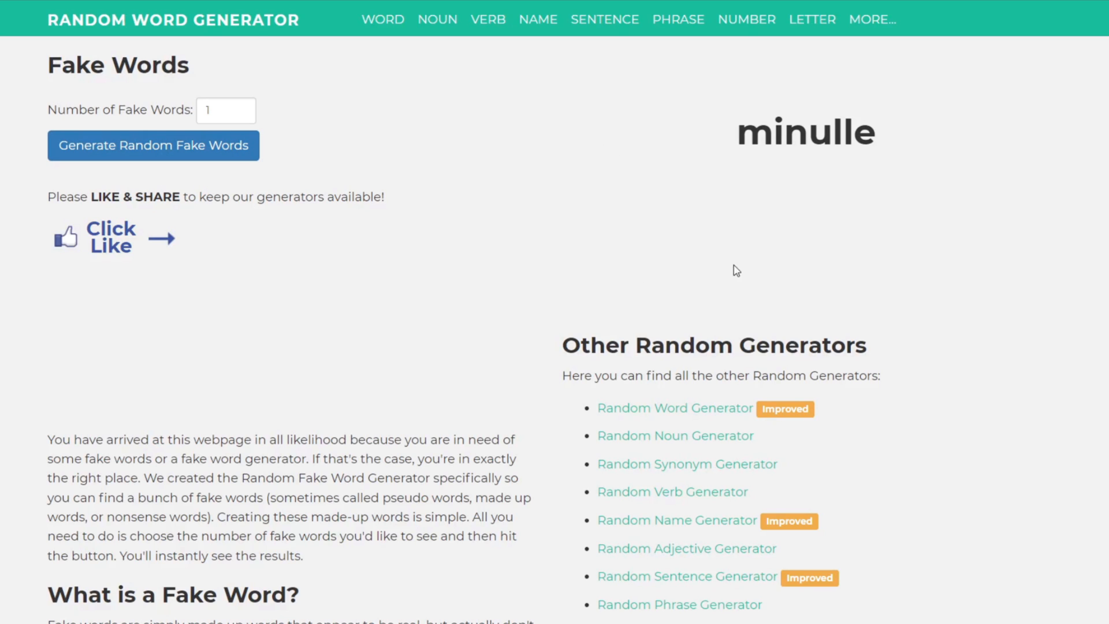
right_click(806, 133)
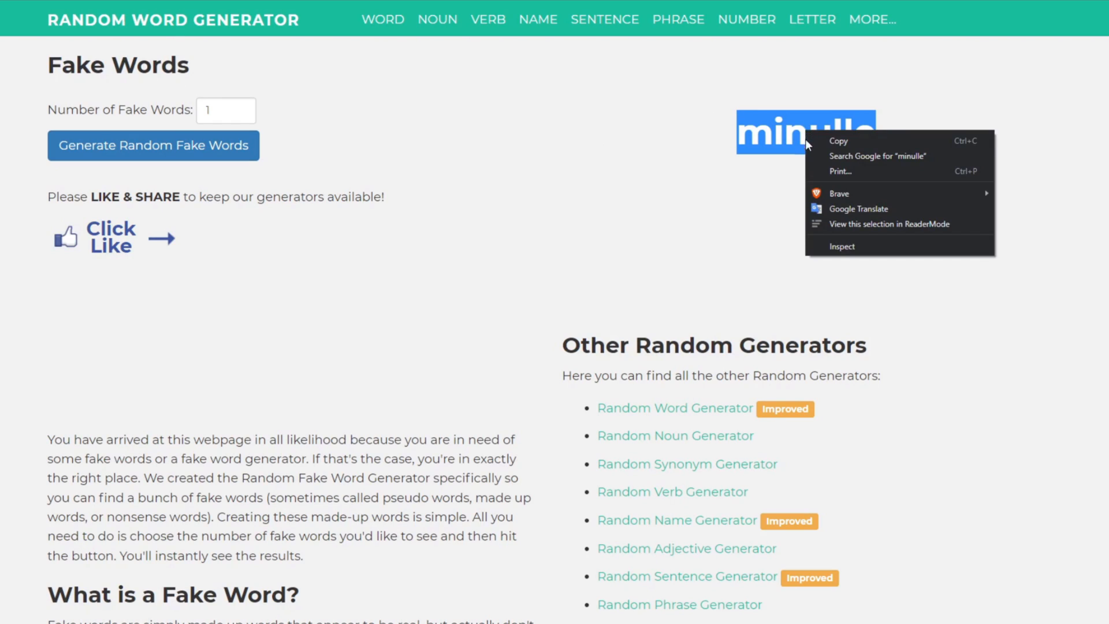
left_click(714, 176)
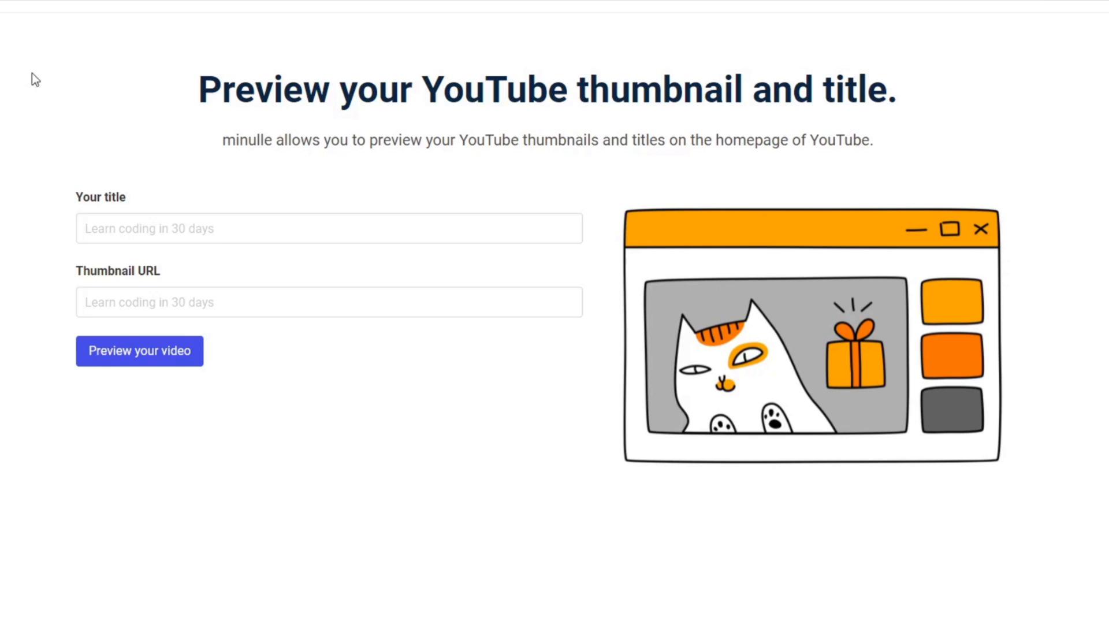
mouse_move(163, 262)
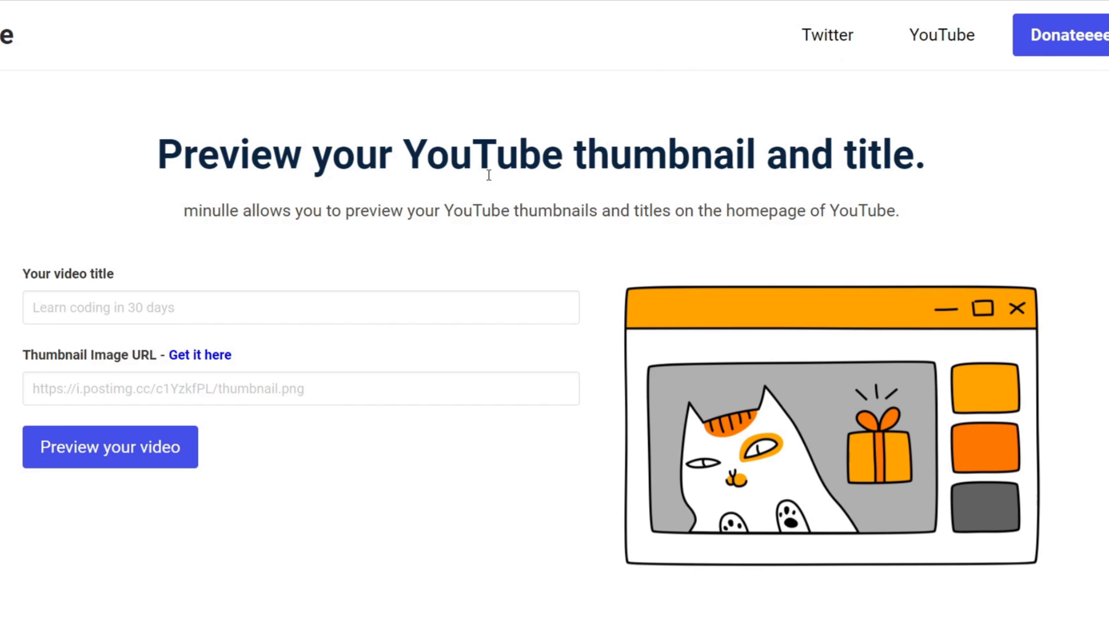
Read the three-step Get Image URL guide for hosting a thumbnail on PostImages.
left_click(200, 354)
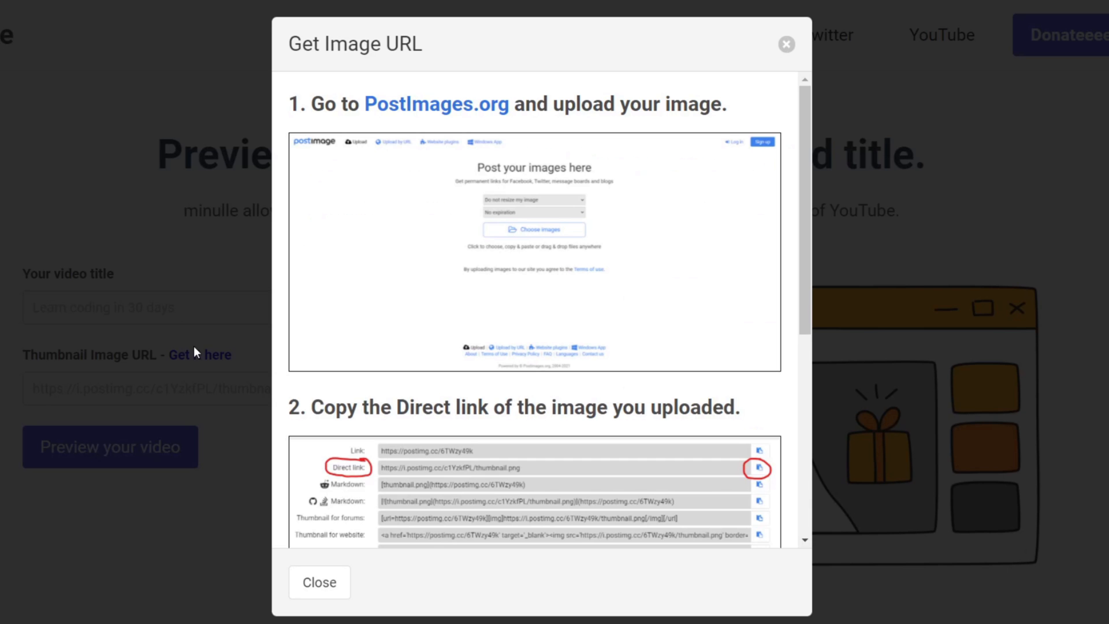
scroll("down", 3)
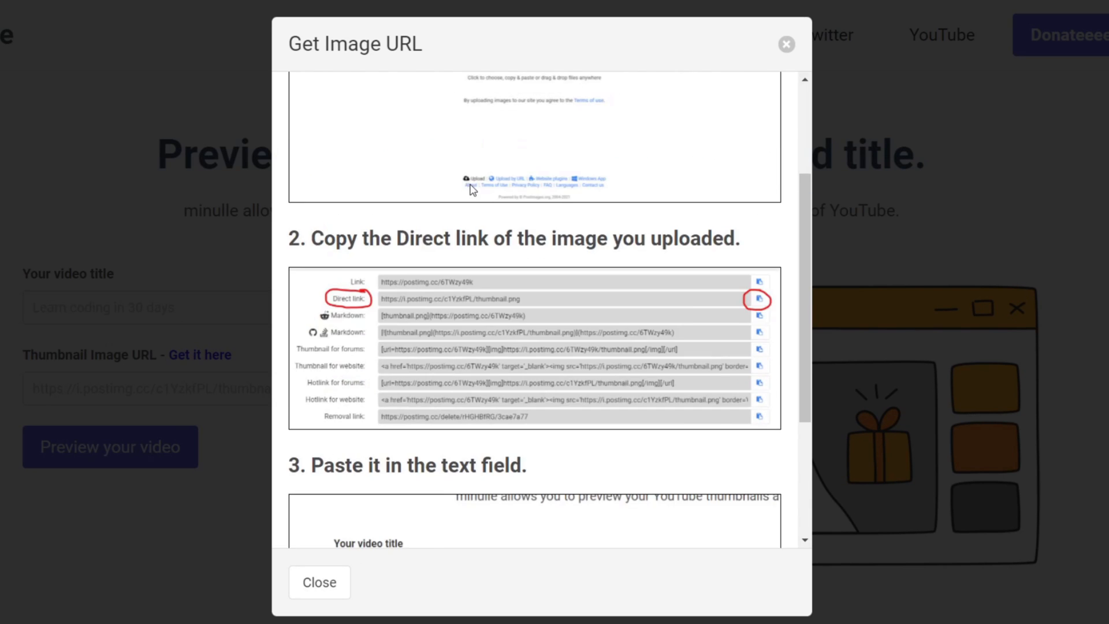
scroll("down", 3)
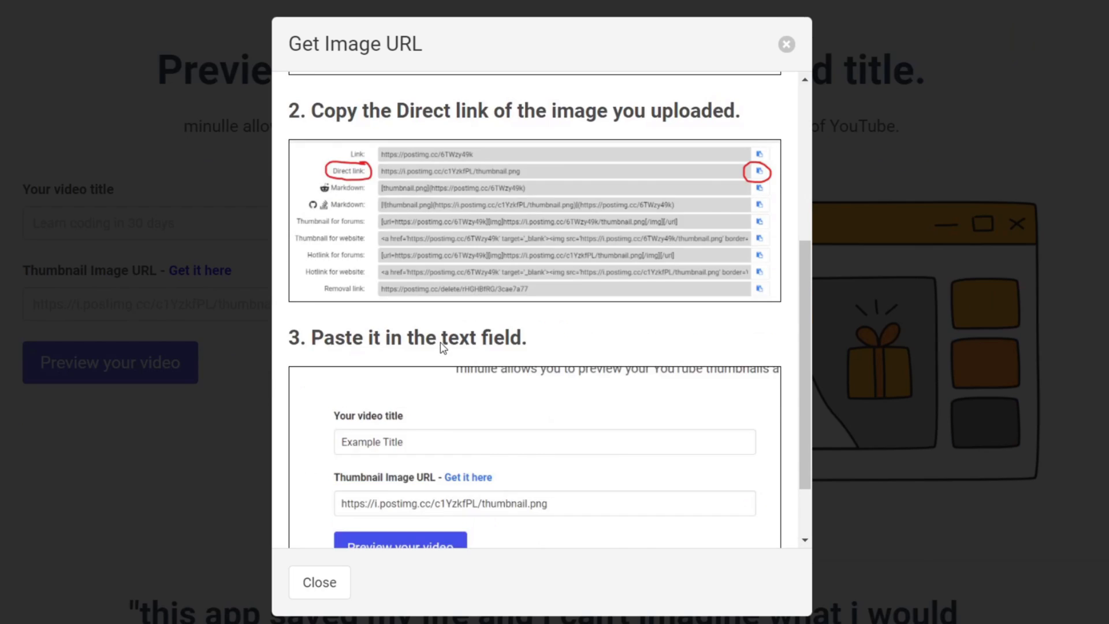
left_click(262, 10)
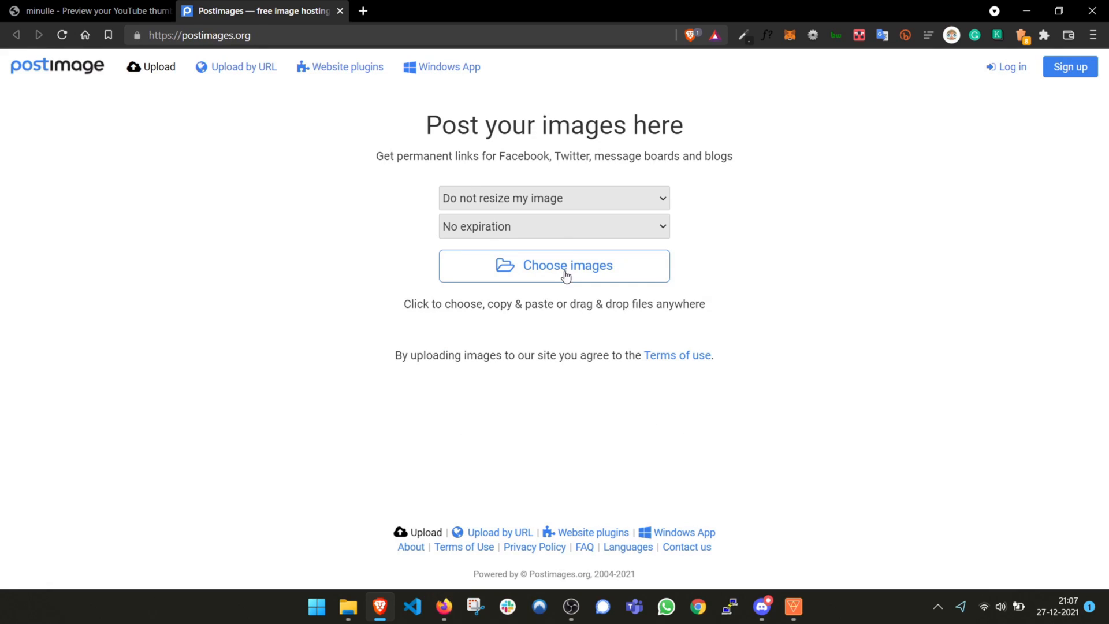
mouse_move(794, 262)
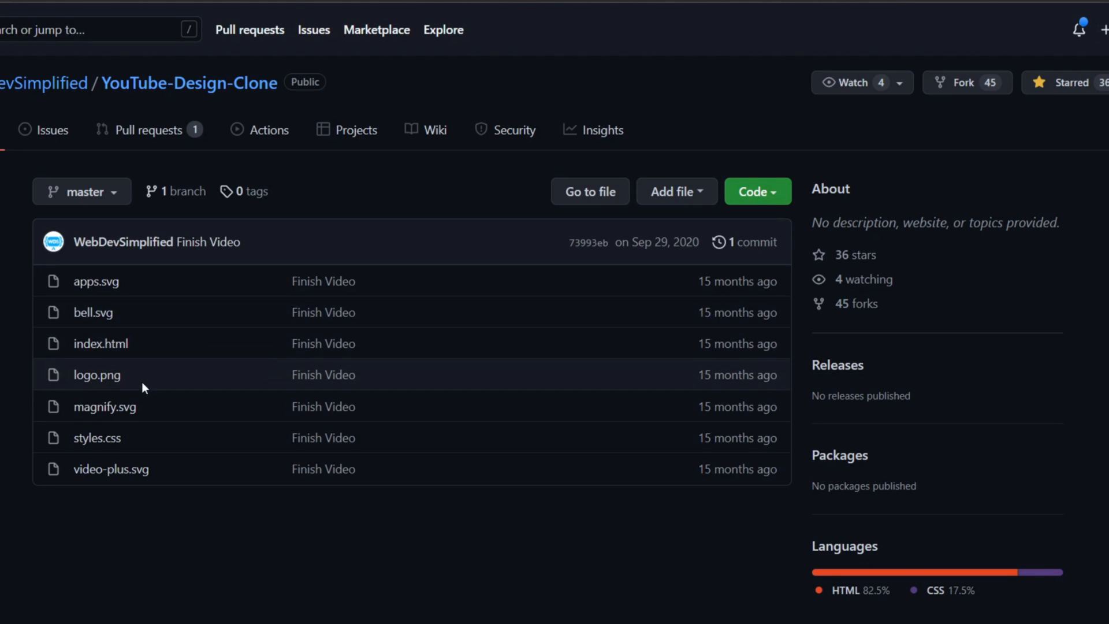
View the index.html source of the YouTube-Design-Clone repository.
left_click(100, 343)
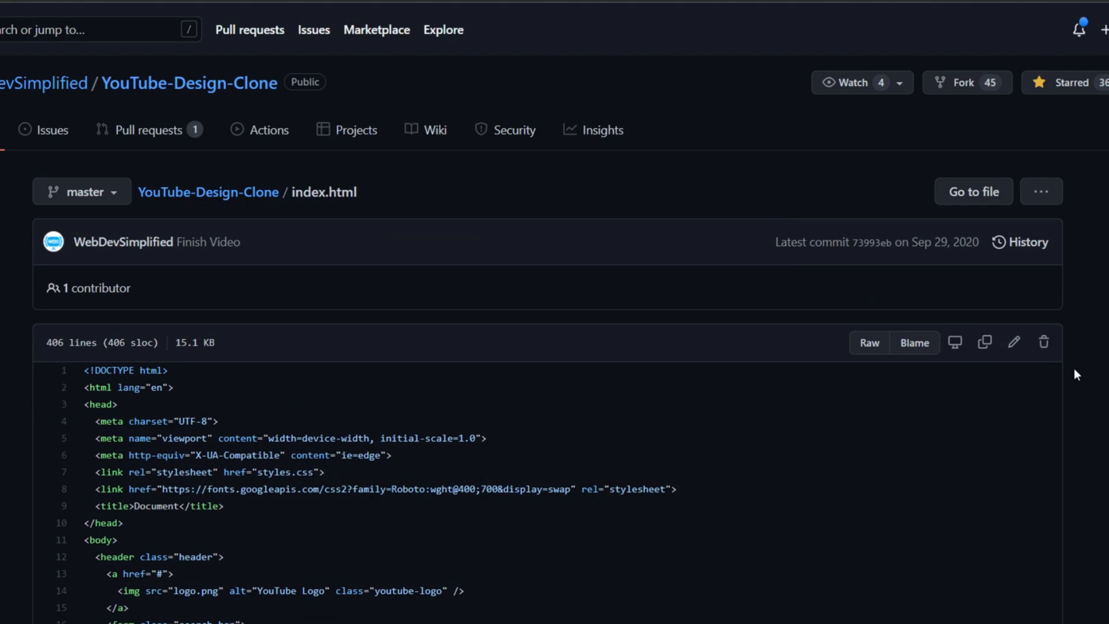
left_click(984, 342)
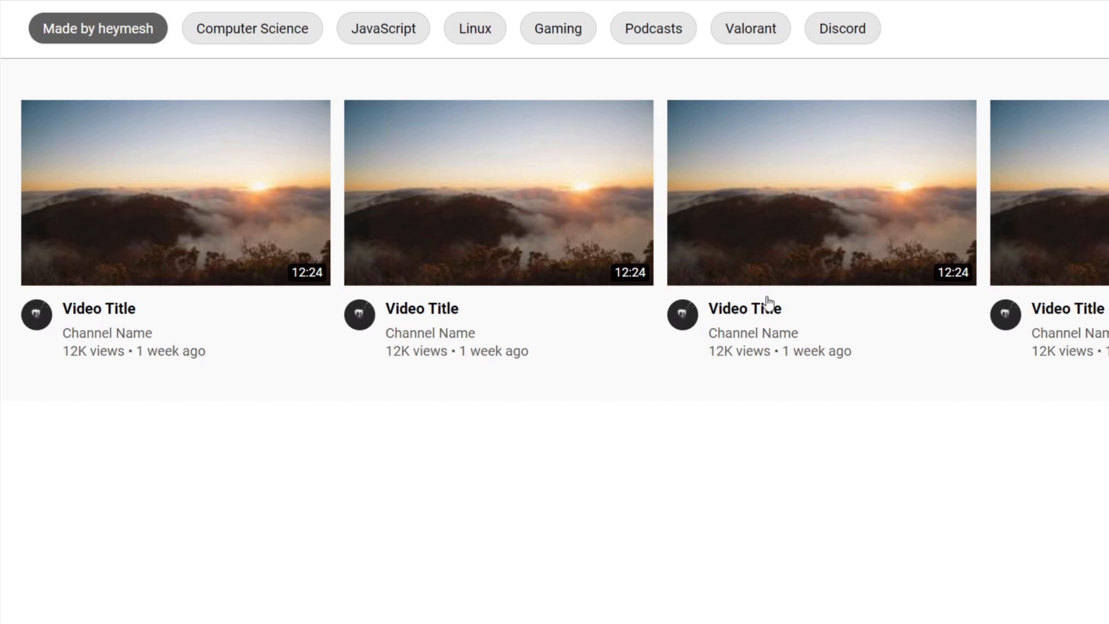
mouse_move(817, 244)
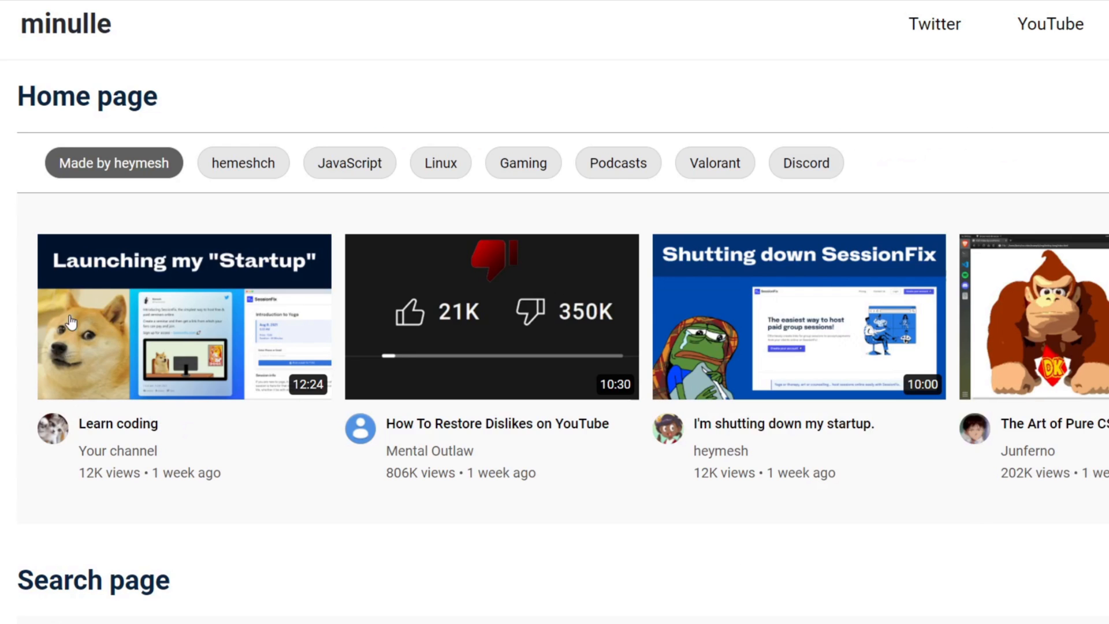
Review the preview layouts and the test.html script reading titleName and thumbnailURL.
scroll("down", 3)
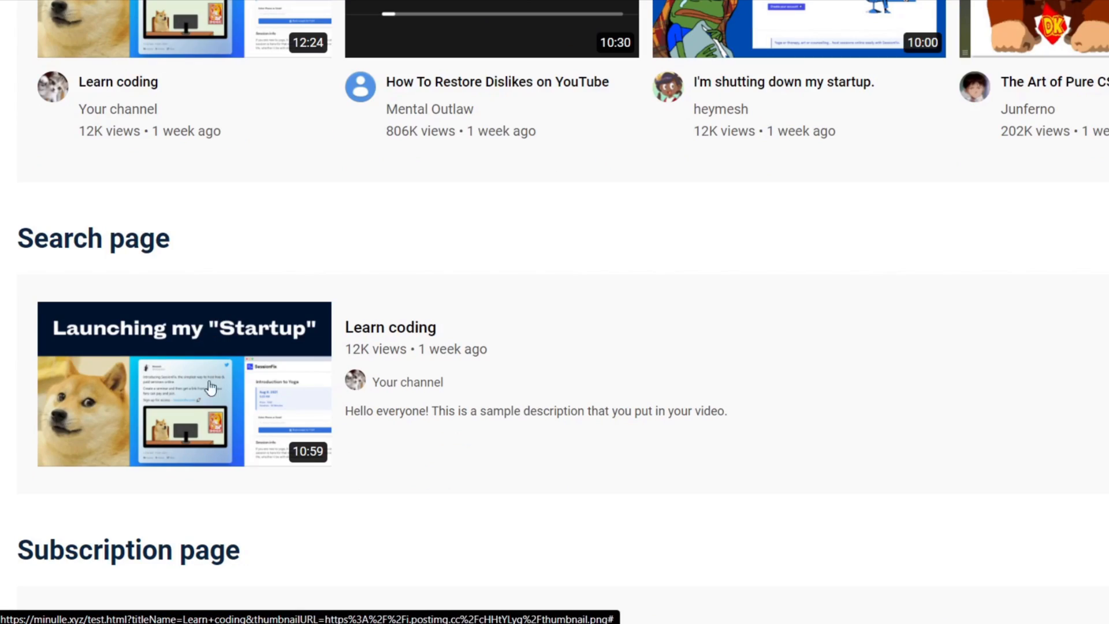
scroll("down", 3)
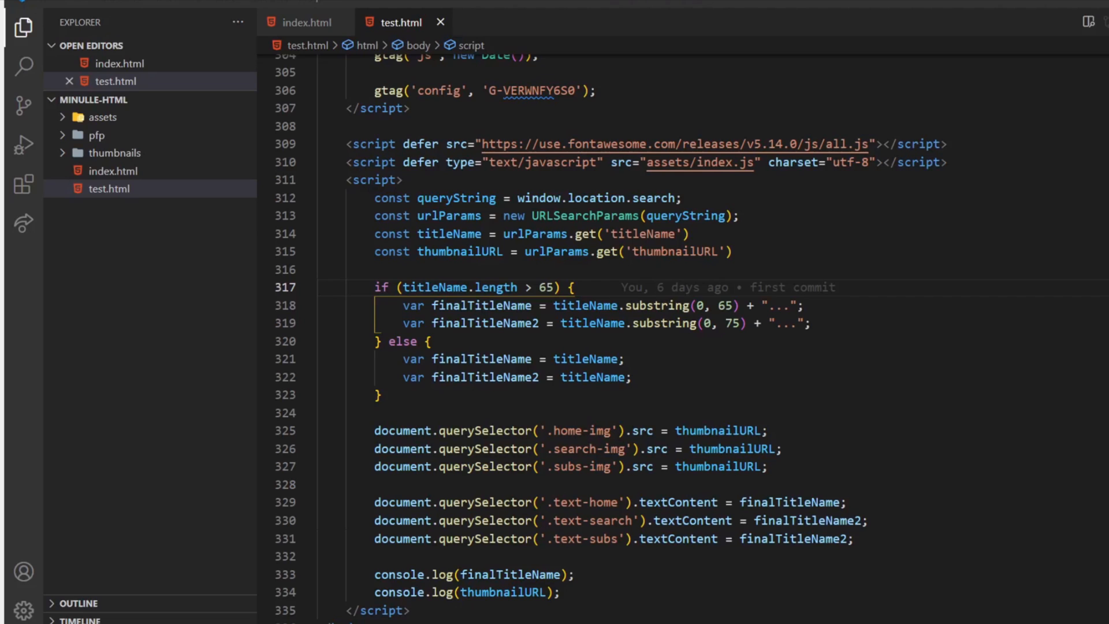
scroll("down", 3)
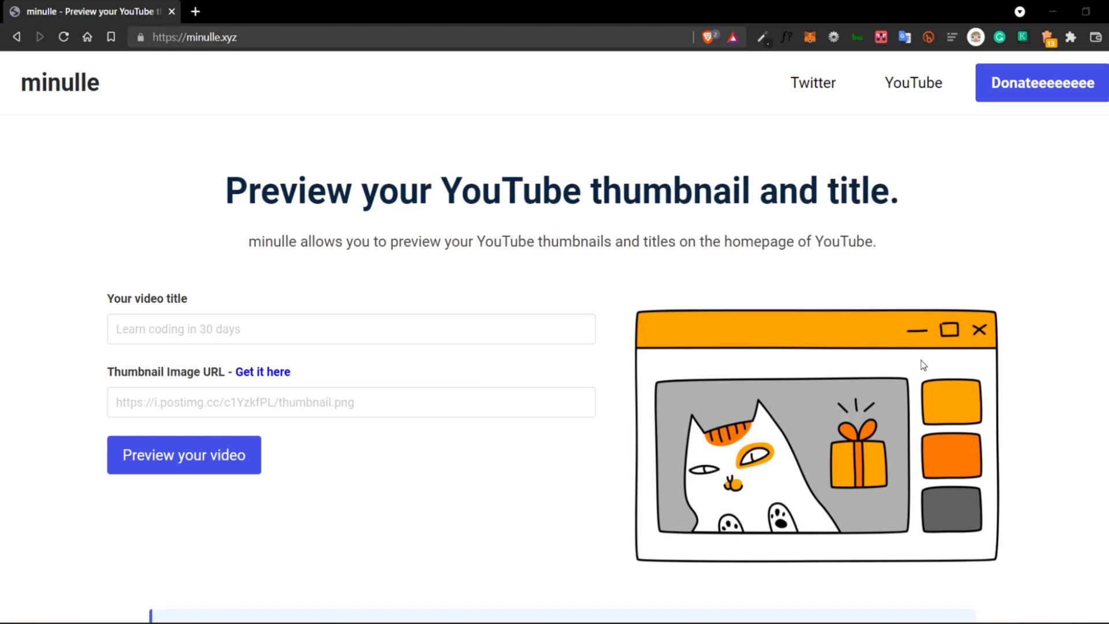
mouse_move(366, 234)
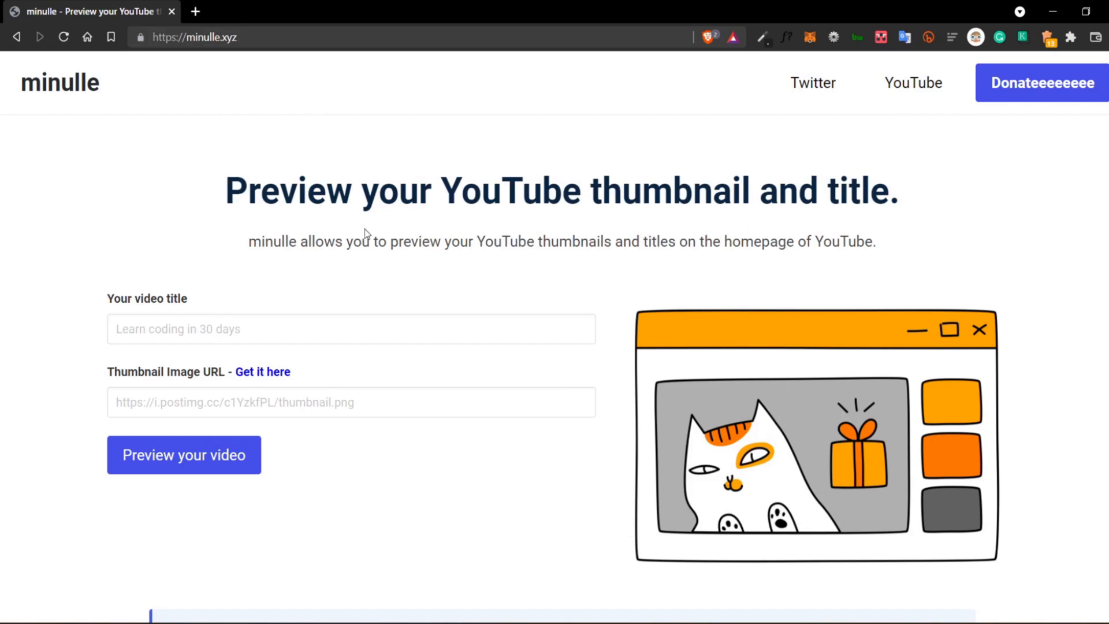
Scroll minulle.xyz down to the creator credit and joke testimonials.
scroll("down", 3)
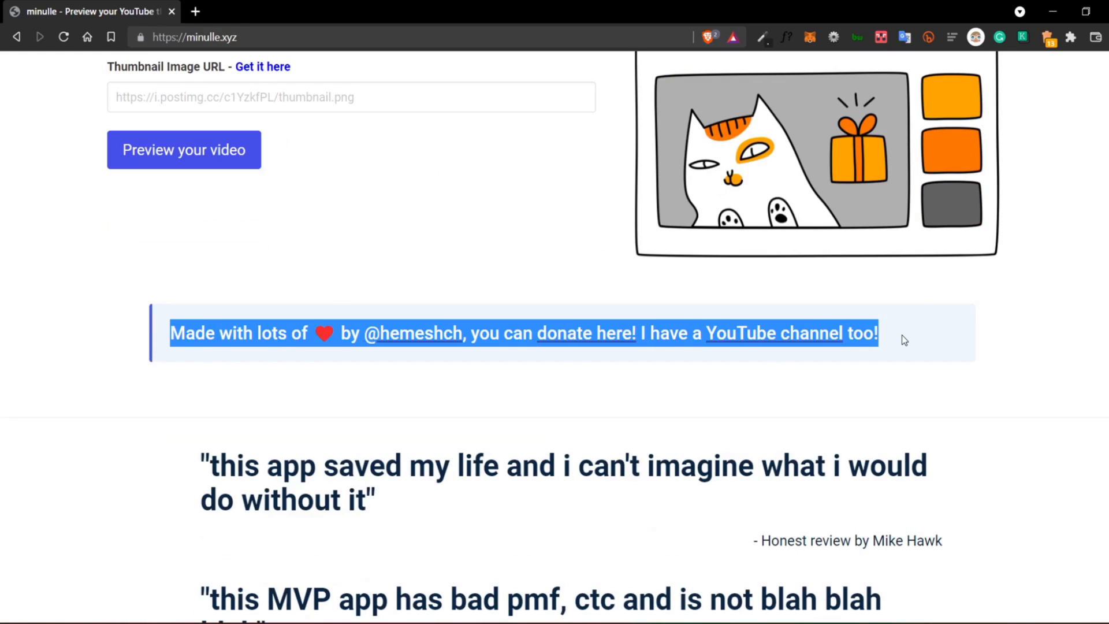
scroll("down", 3)
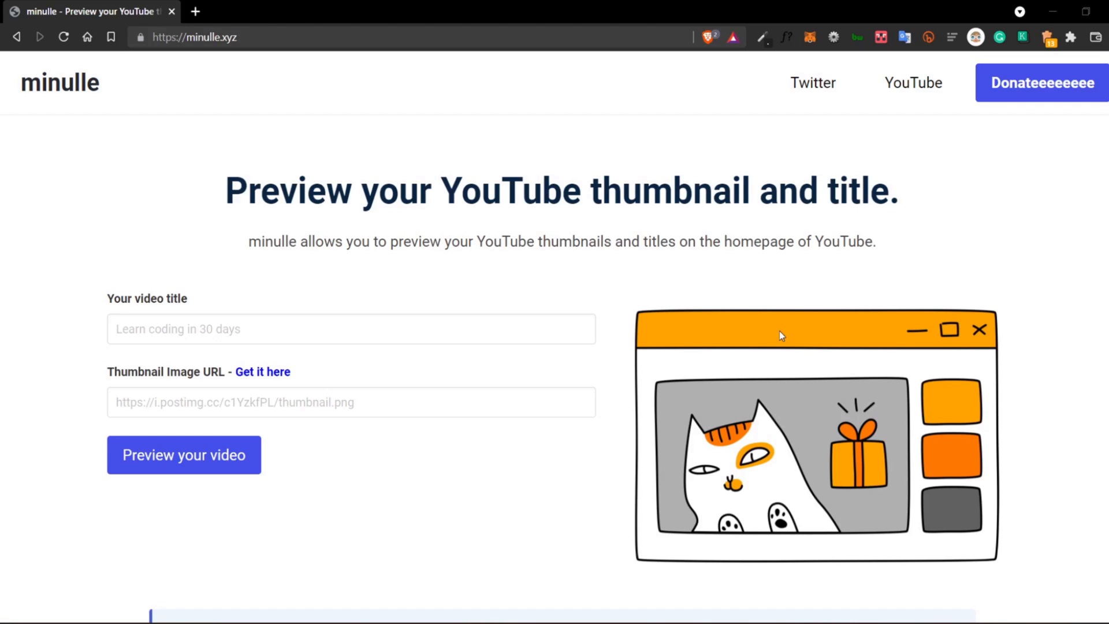
mouse_move(670, 123)
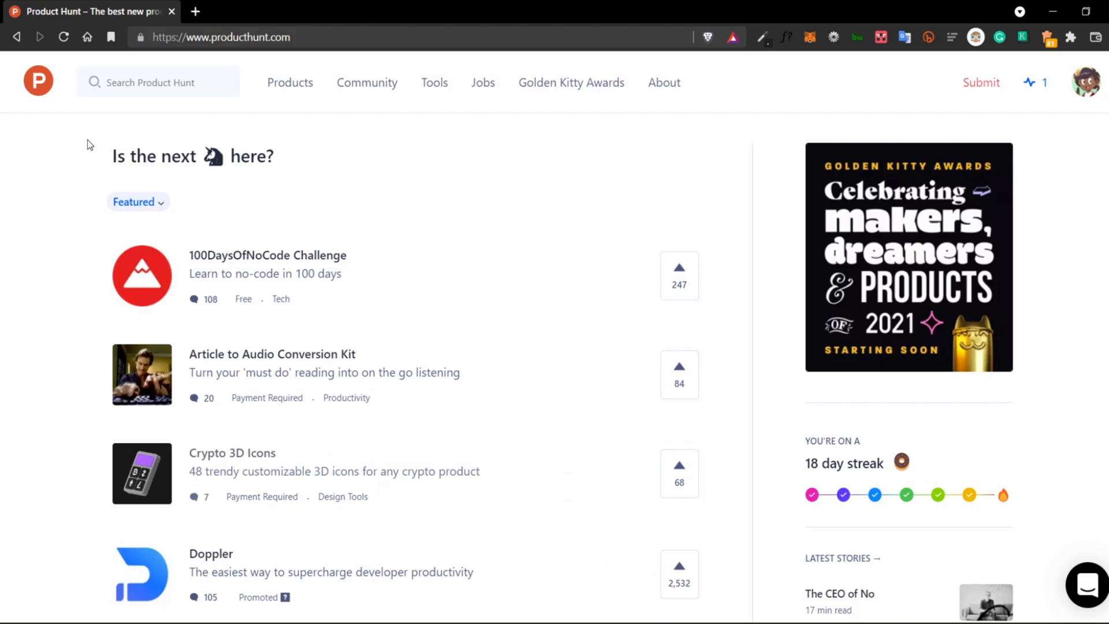
scroll("down", 3)
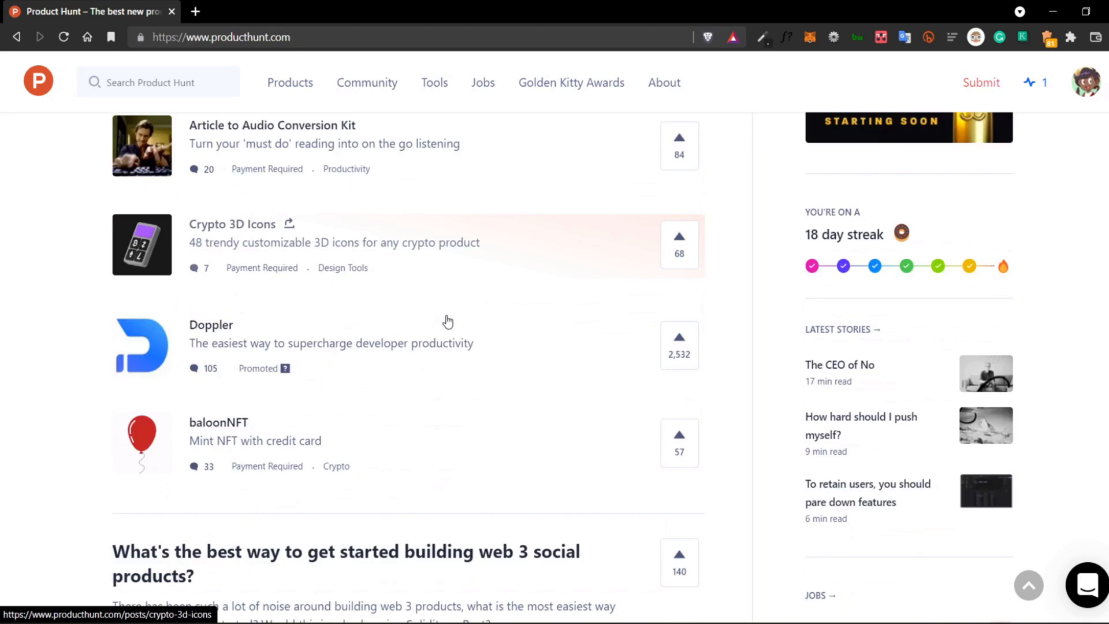
scroll("down", 3)
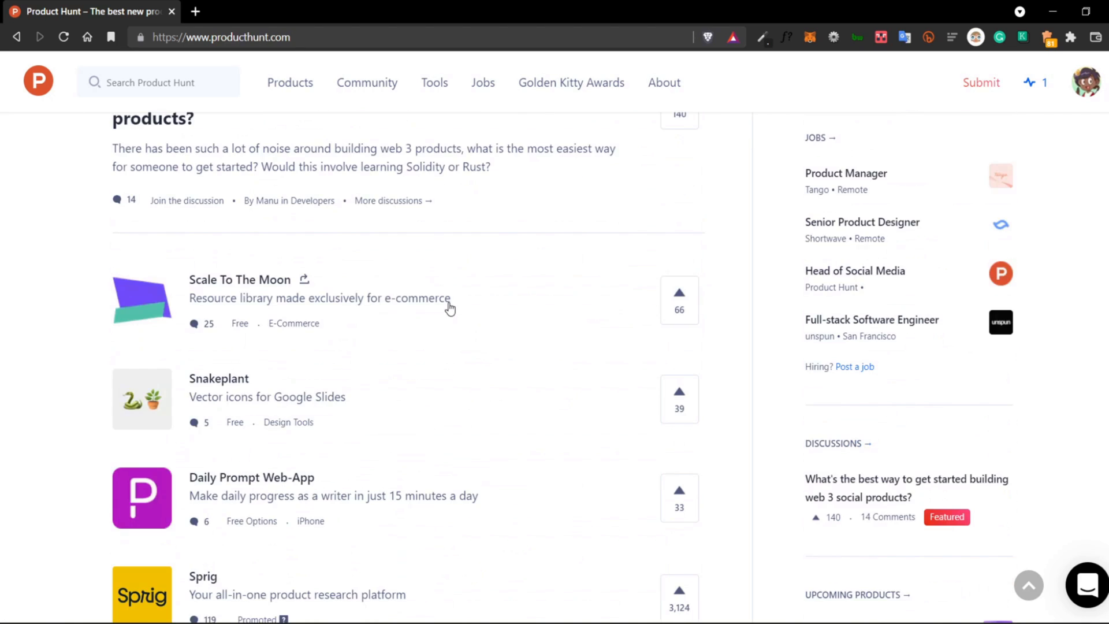
scroll("down", 3)
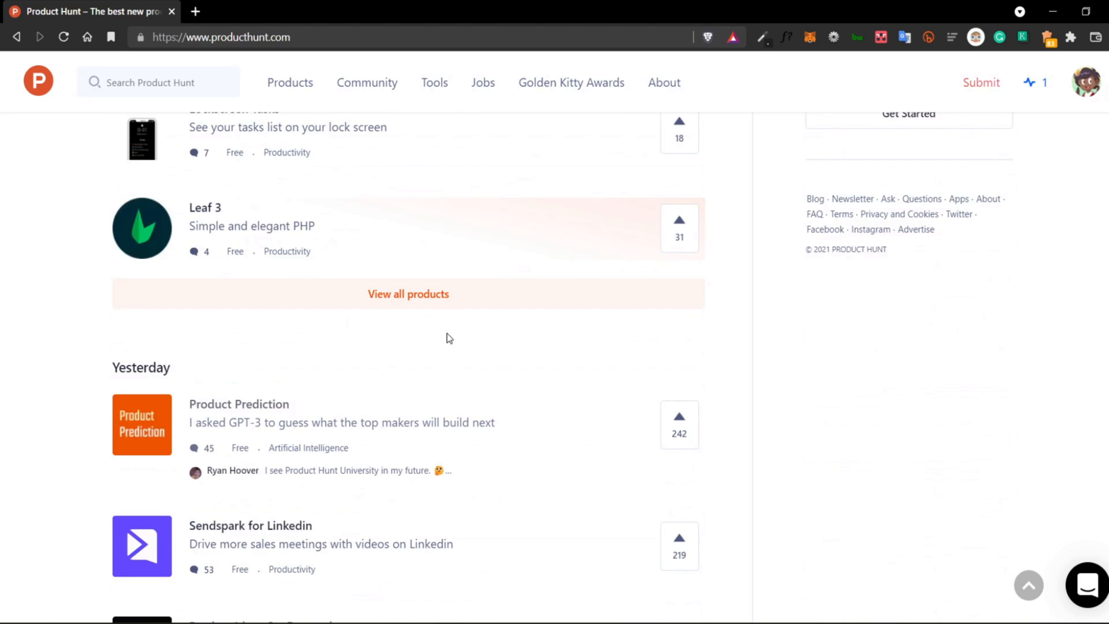
left_click(238, 404)
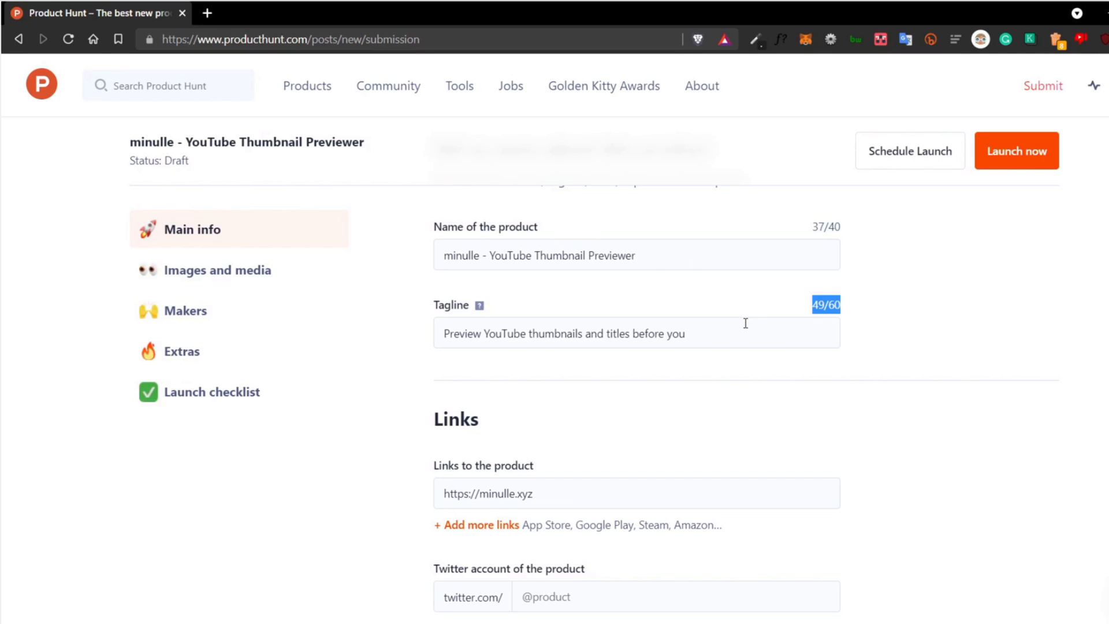
Enter the tagline 'Preview YouTube thumbnails and titles before you upload!' and review links, topics and description.
left_click(634, 333)
type(" upload!")
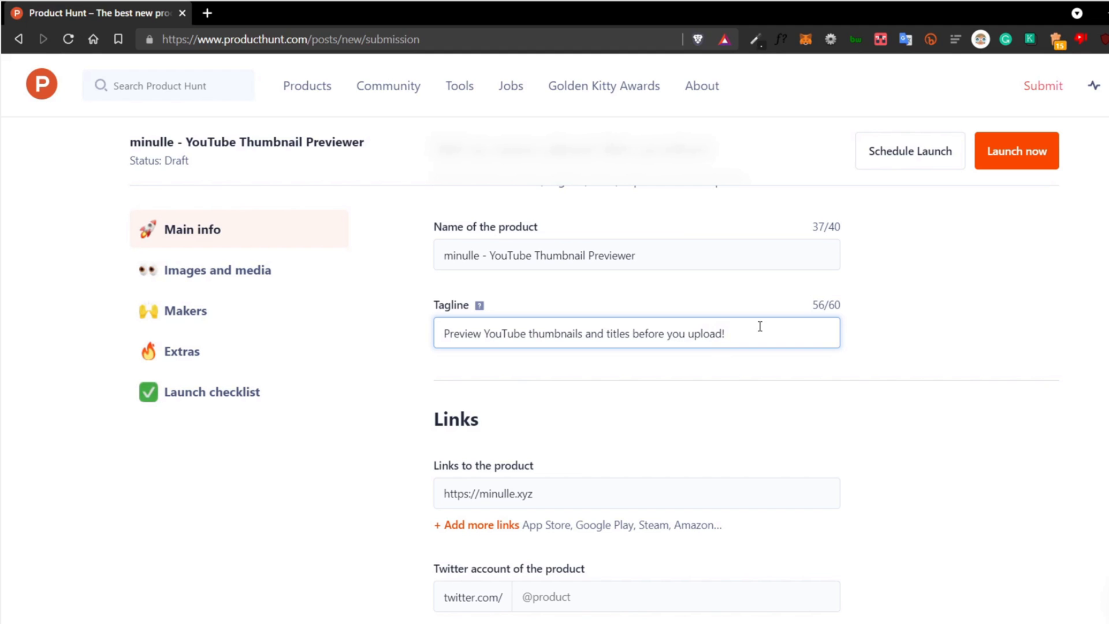
scroll("down", 3)
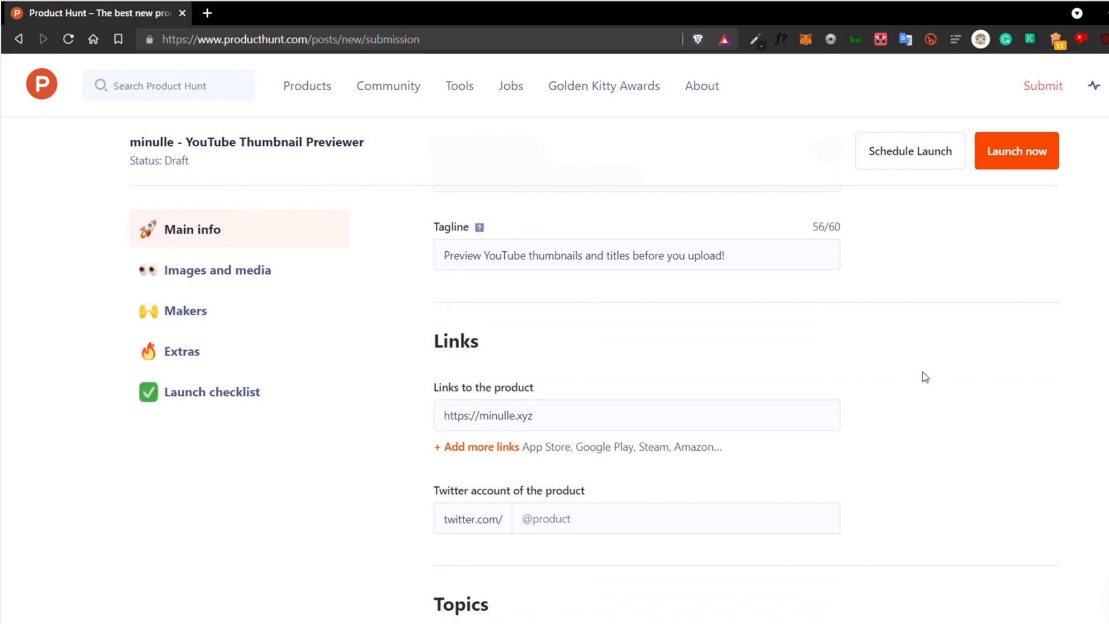
scroll("down", 3)
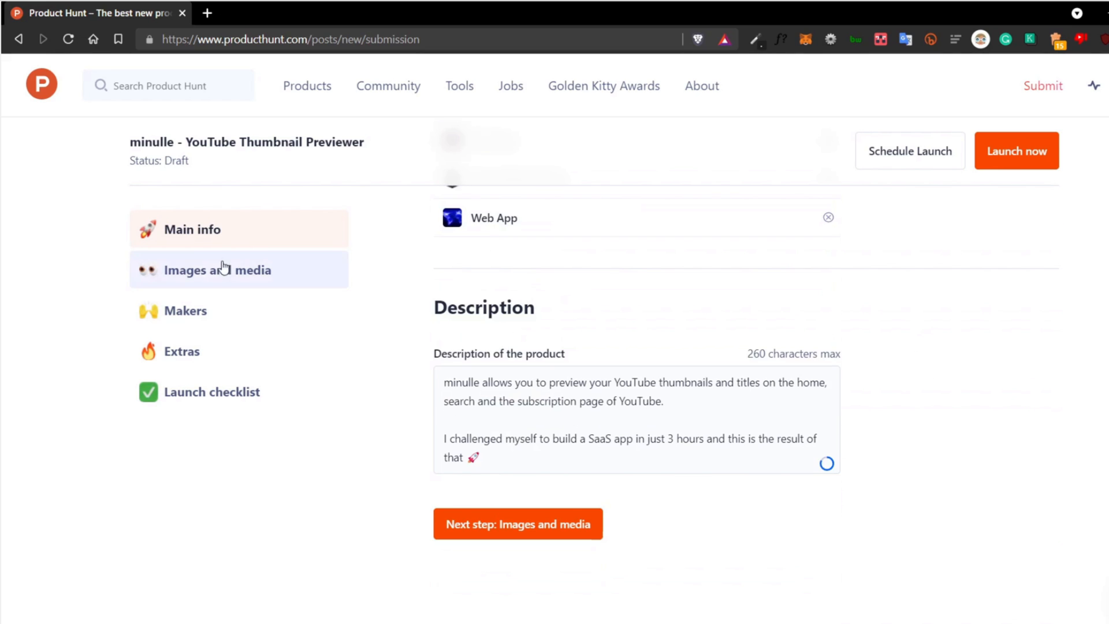
left_click(217, 269)
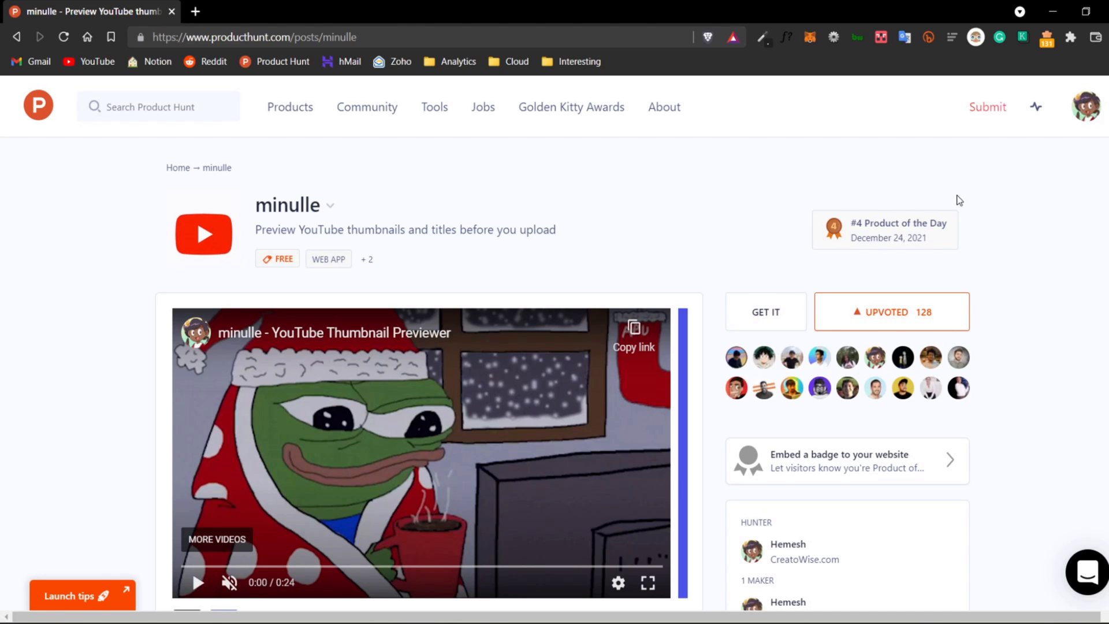
Show the landing page screenshot in the live minulle listing's gallery.
scroll("down", 3)
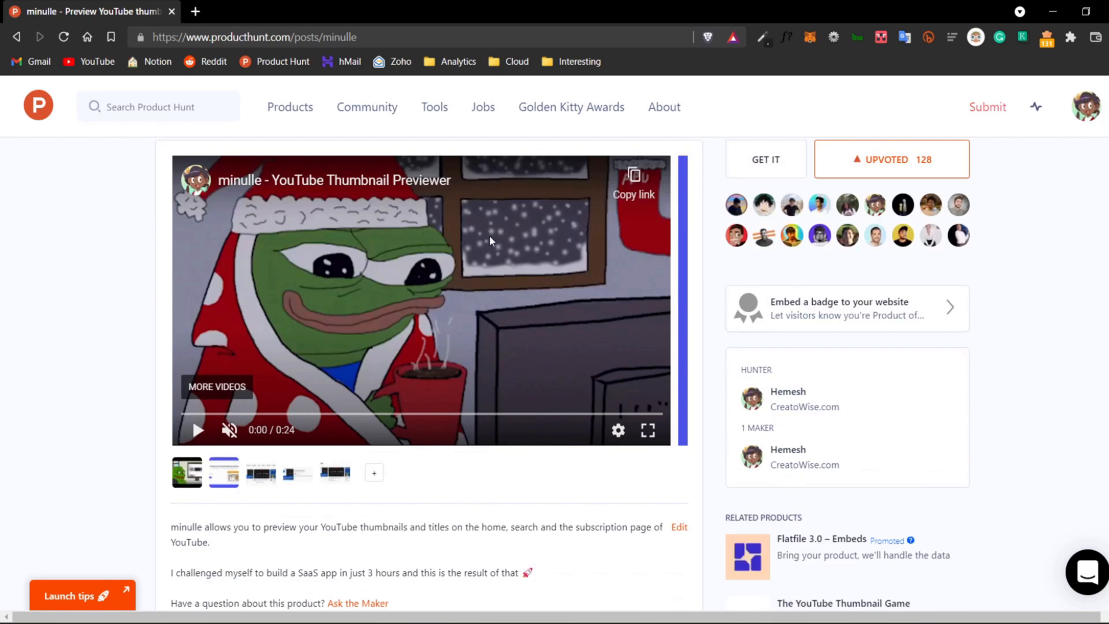
scroll("down", 3)
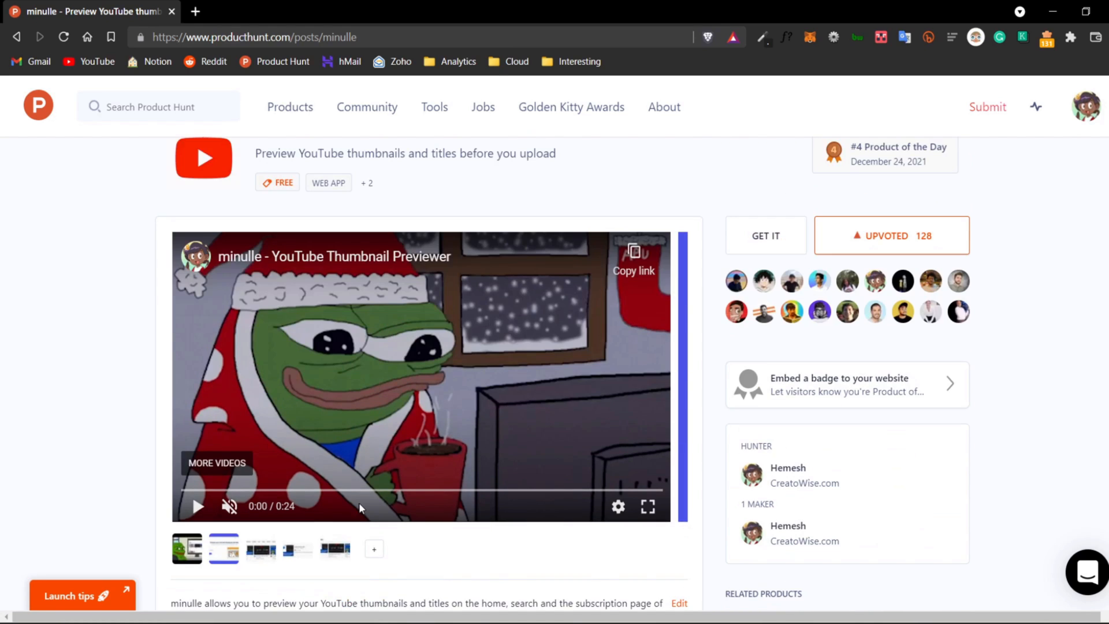
left_click(260, 548)
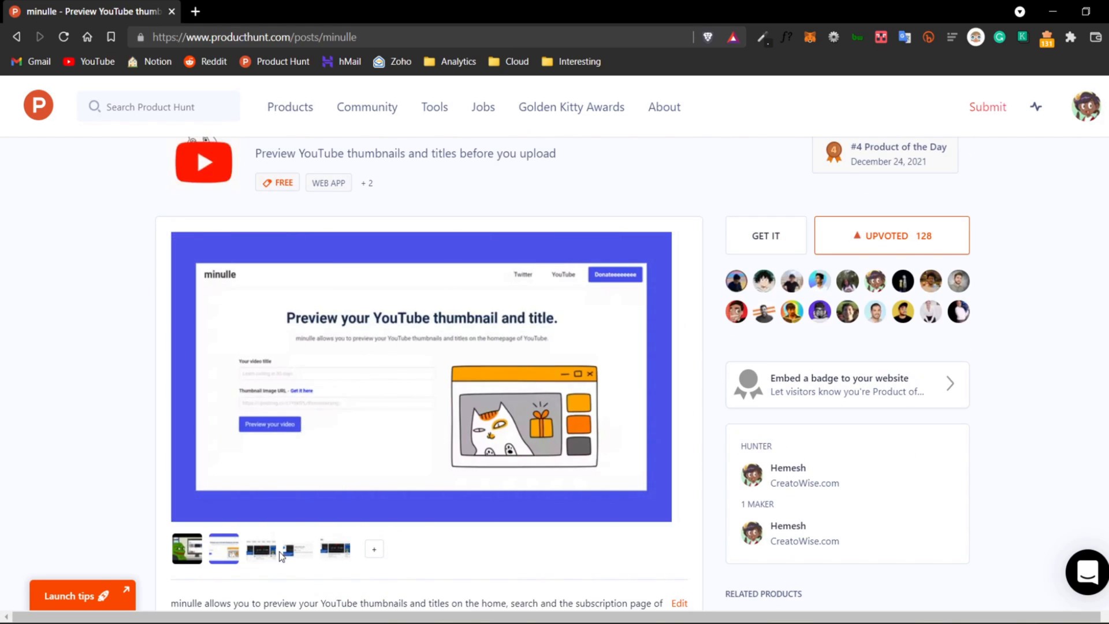